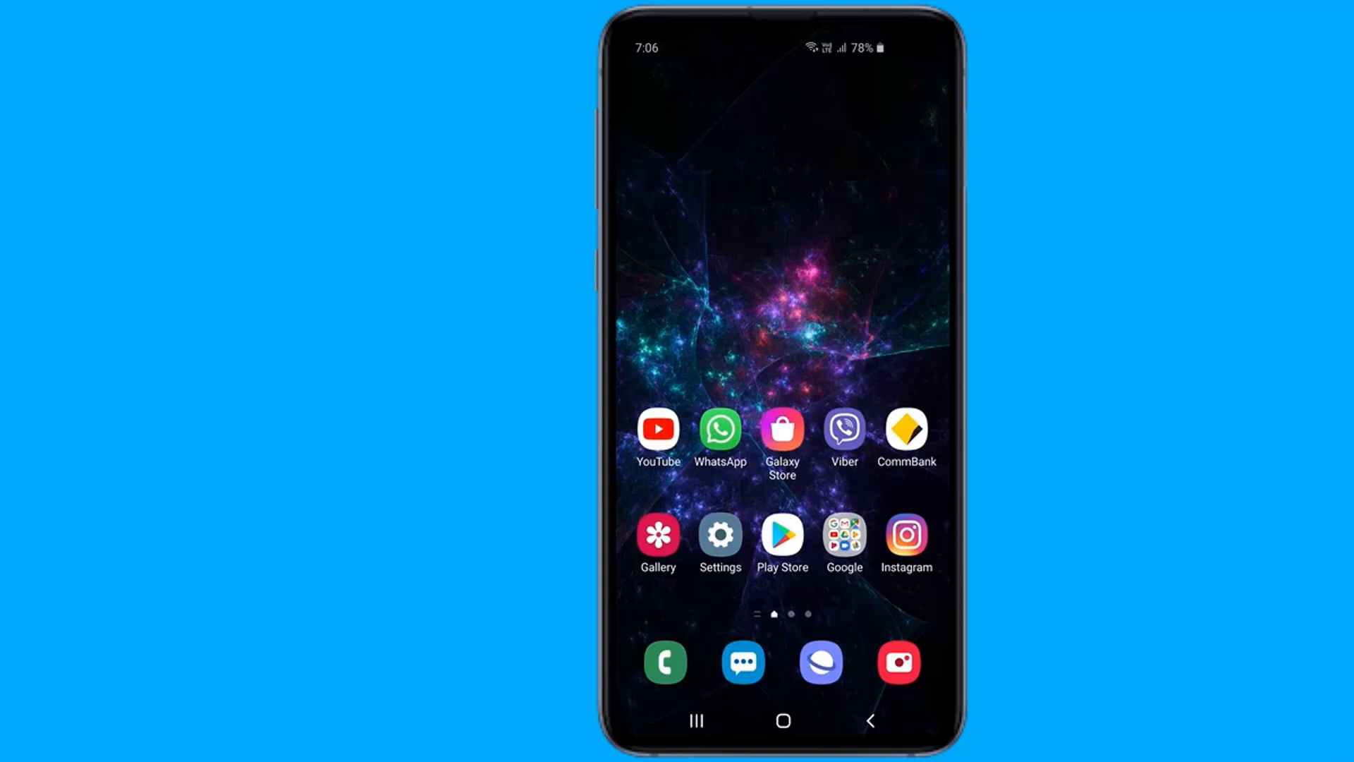
mouse_move(723, 440)
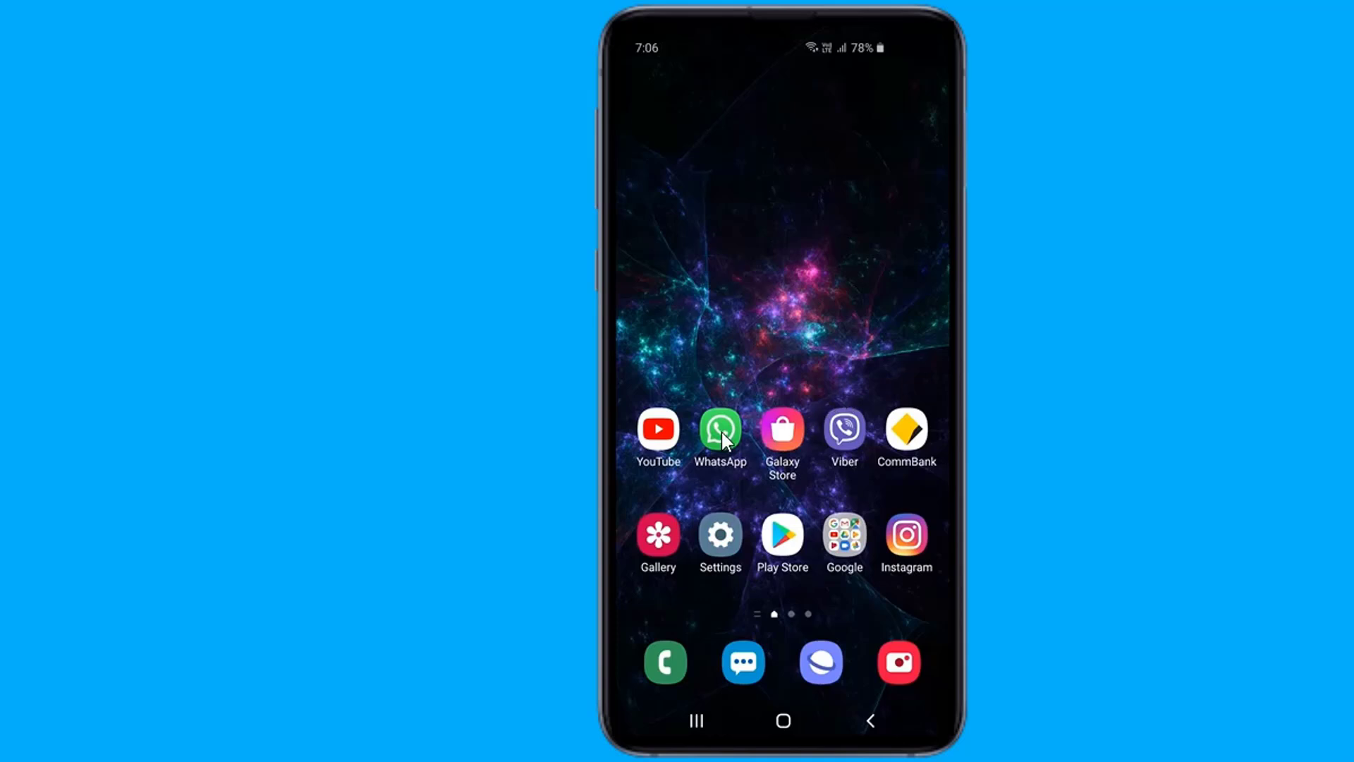
- Launch WhatsApp from the home screen into the empty chat
click(720, 429)
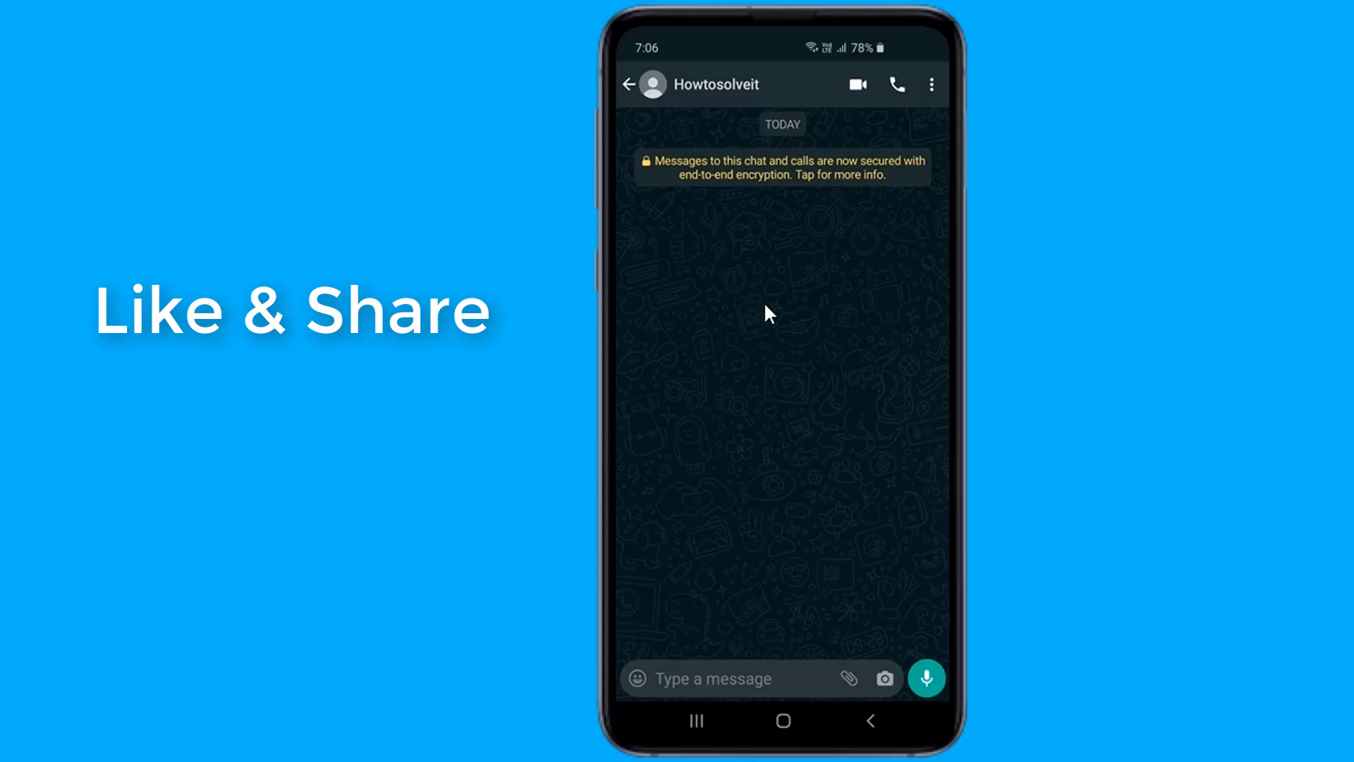
mouse_move(723, 525)
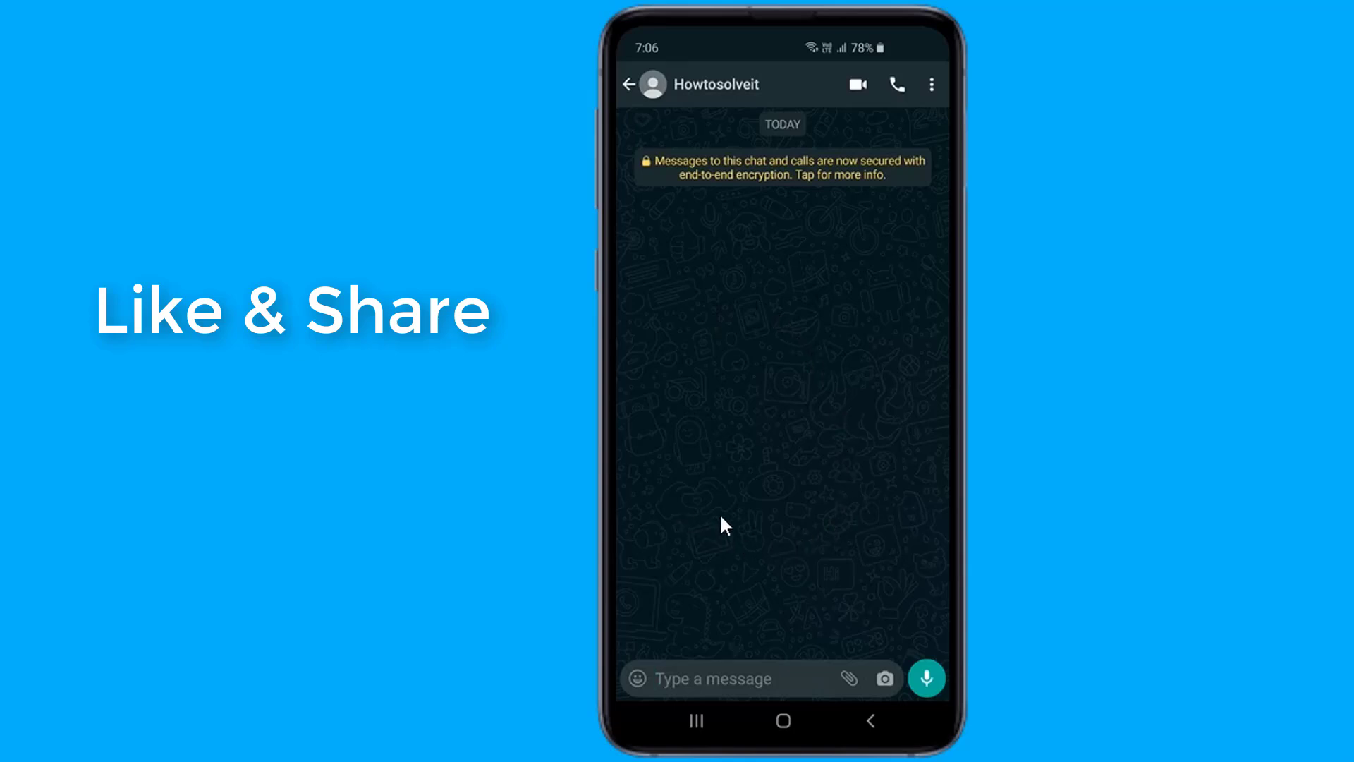
mouse_move(827, 415)
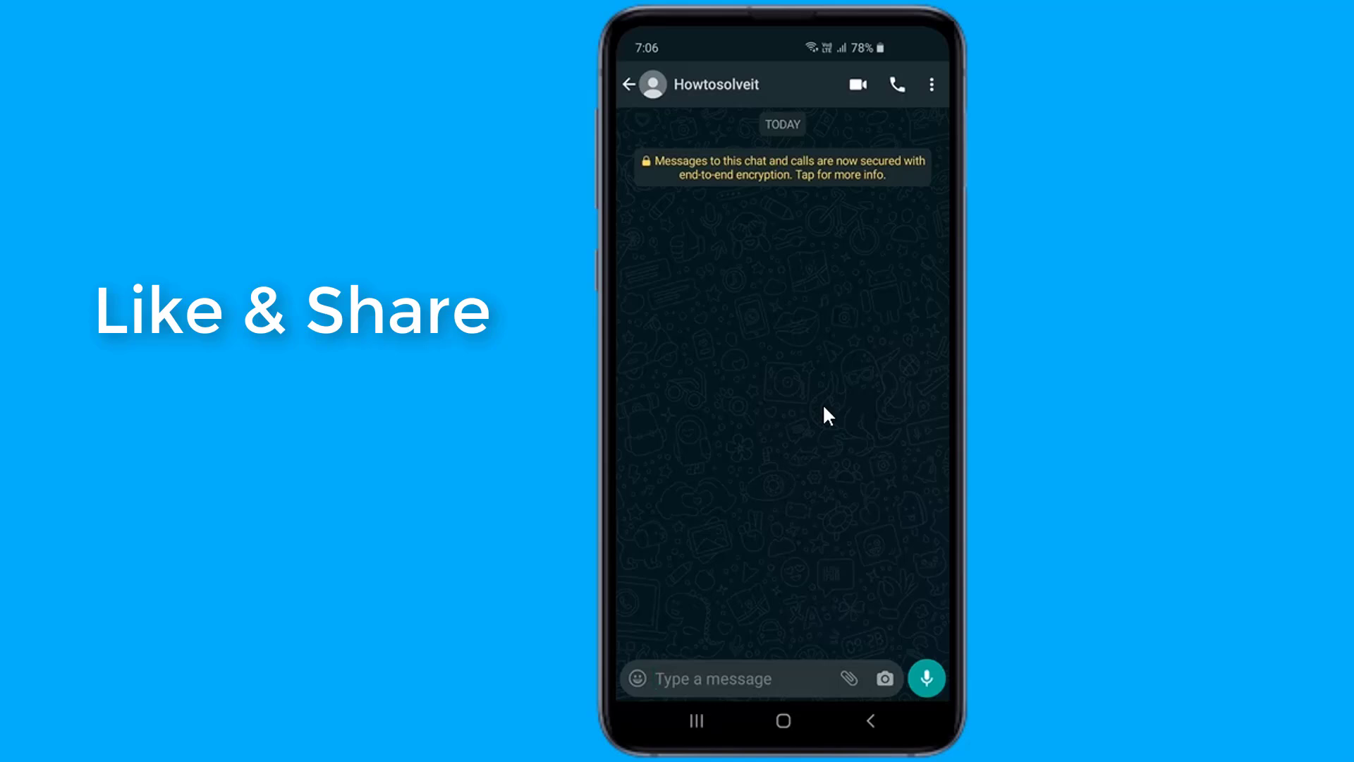
- Send the message 'Enable Dark Mode' to the contact
text(E)
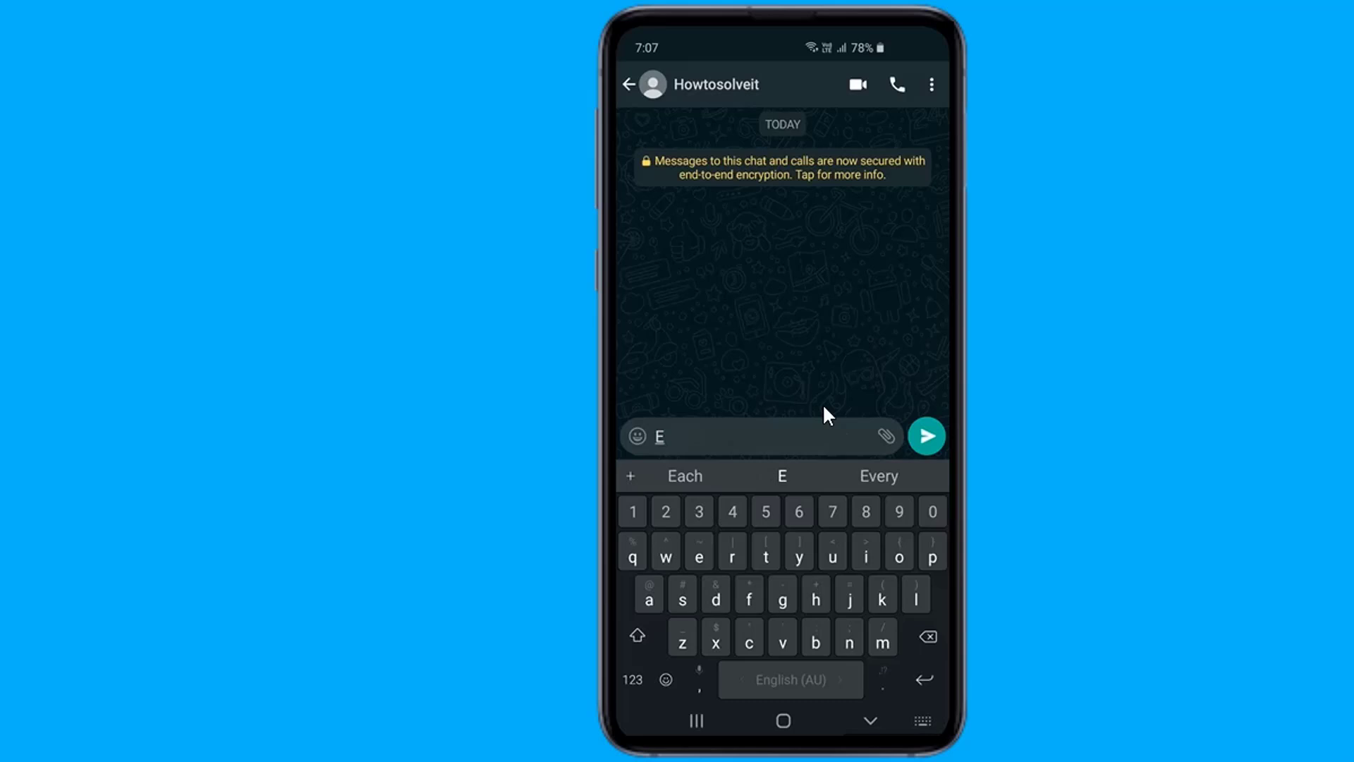
text(babl)
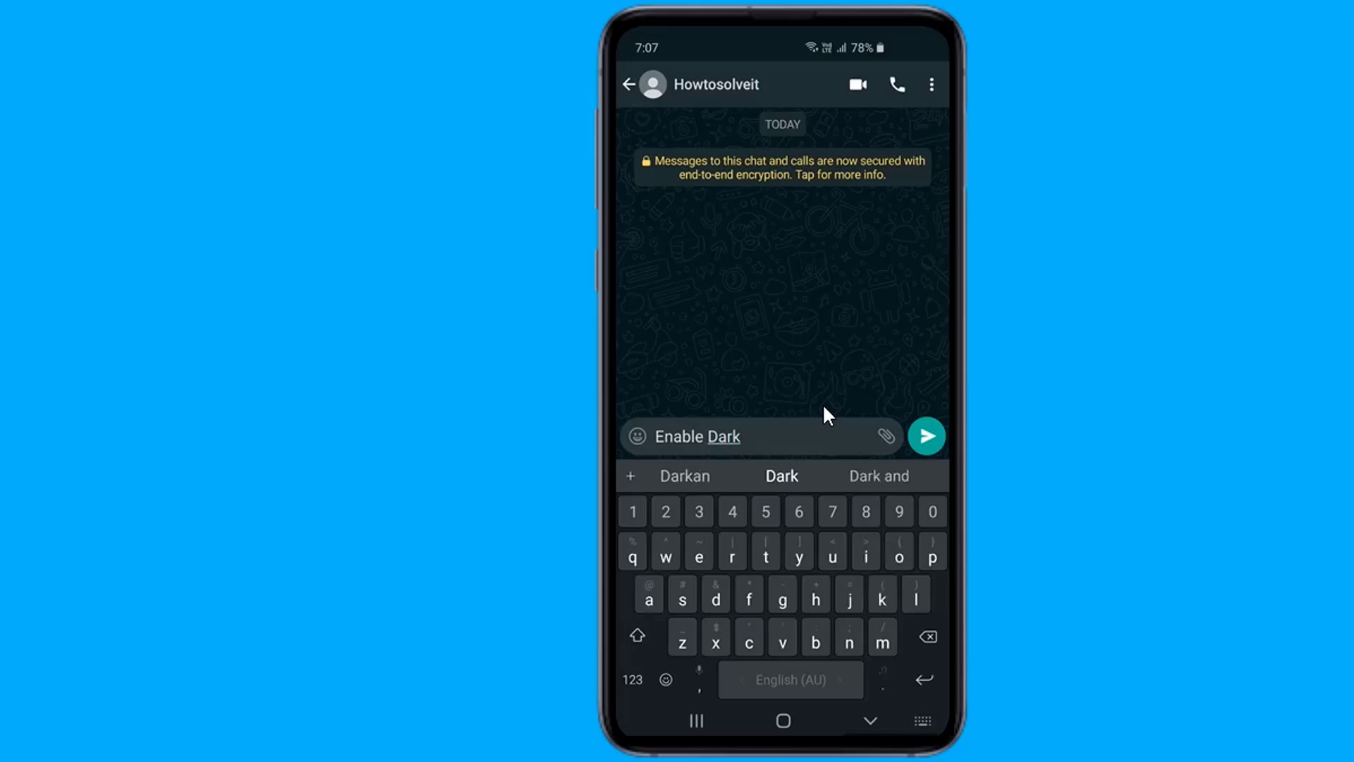
text(M)
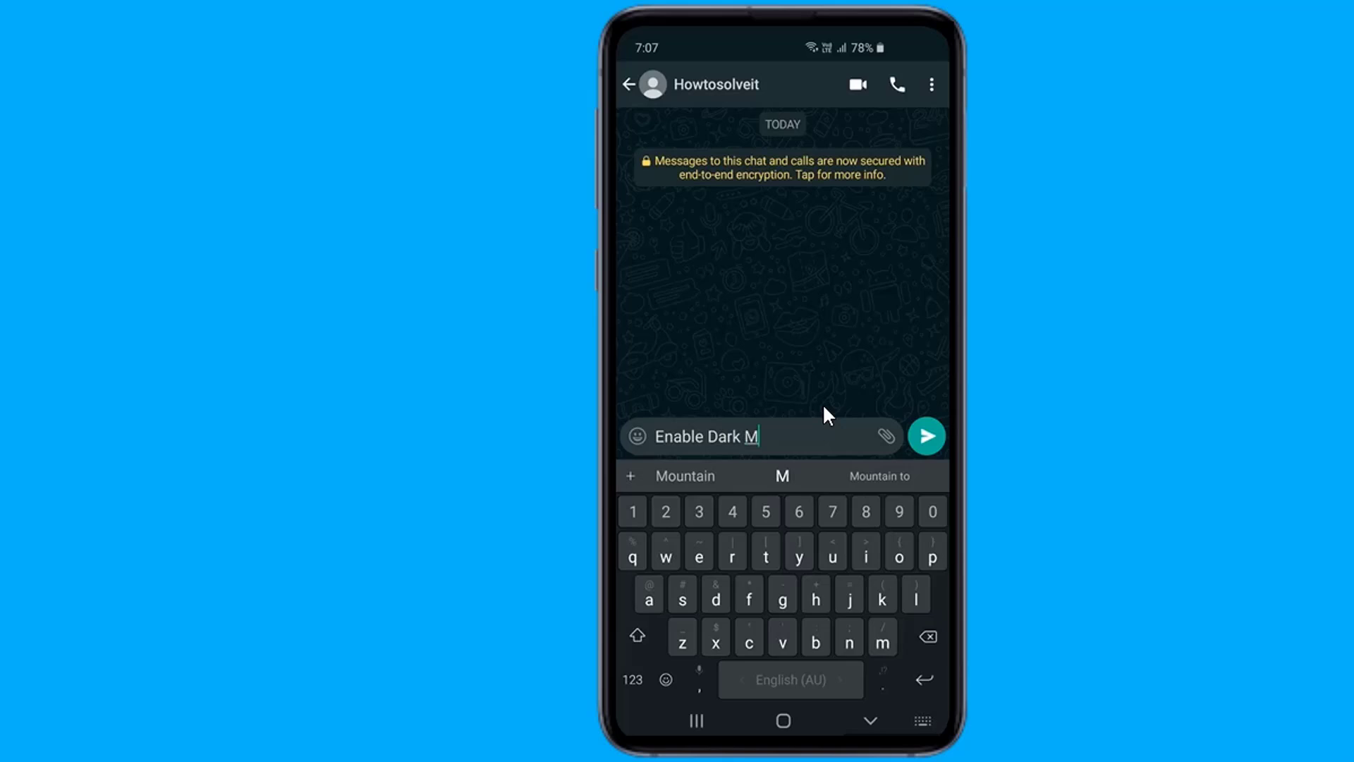
text(ode)
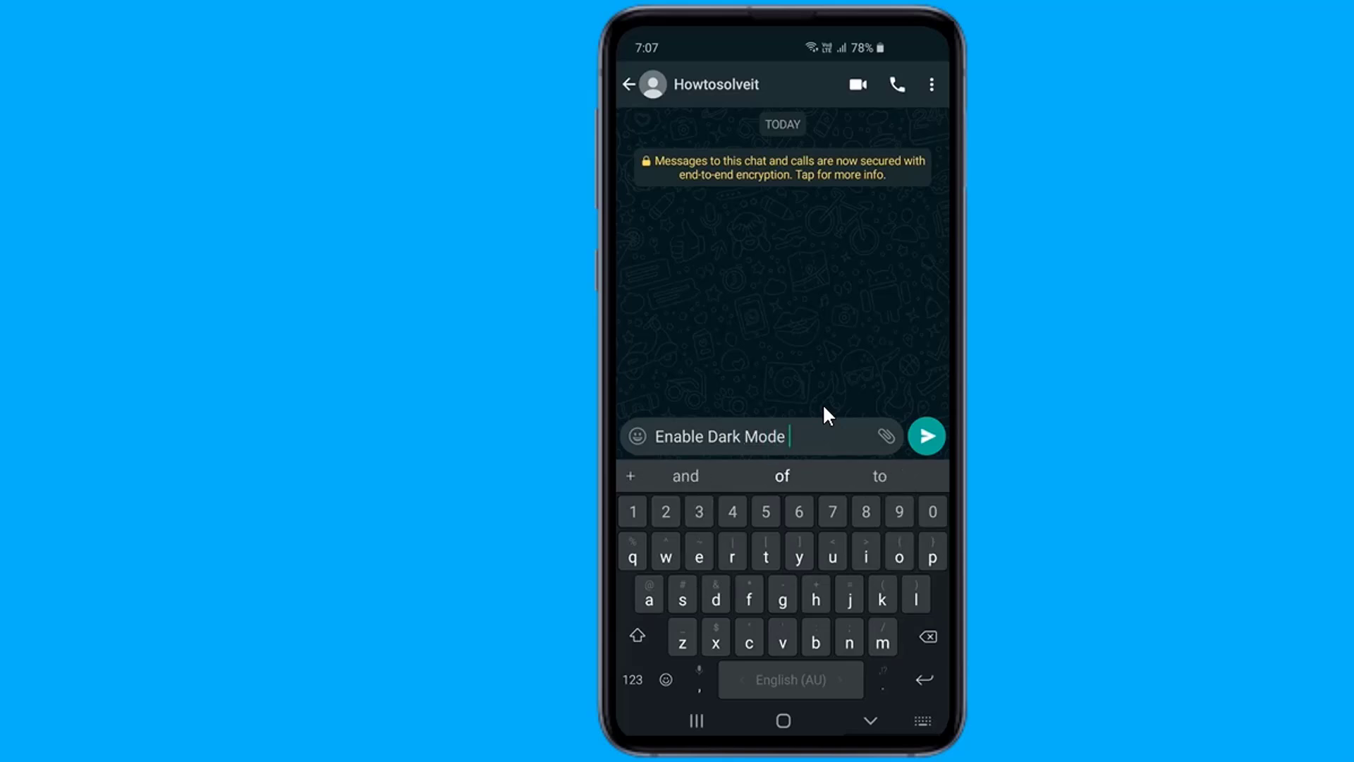
click(926, 436)
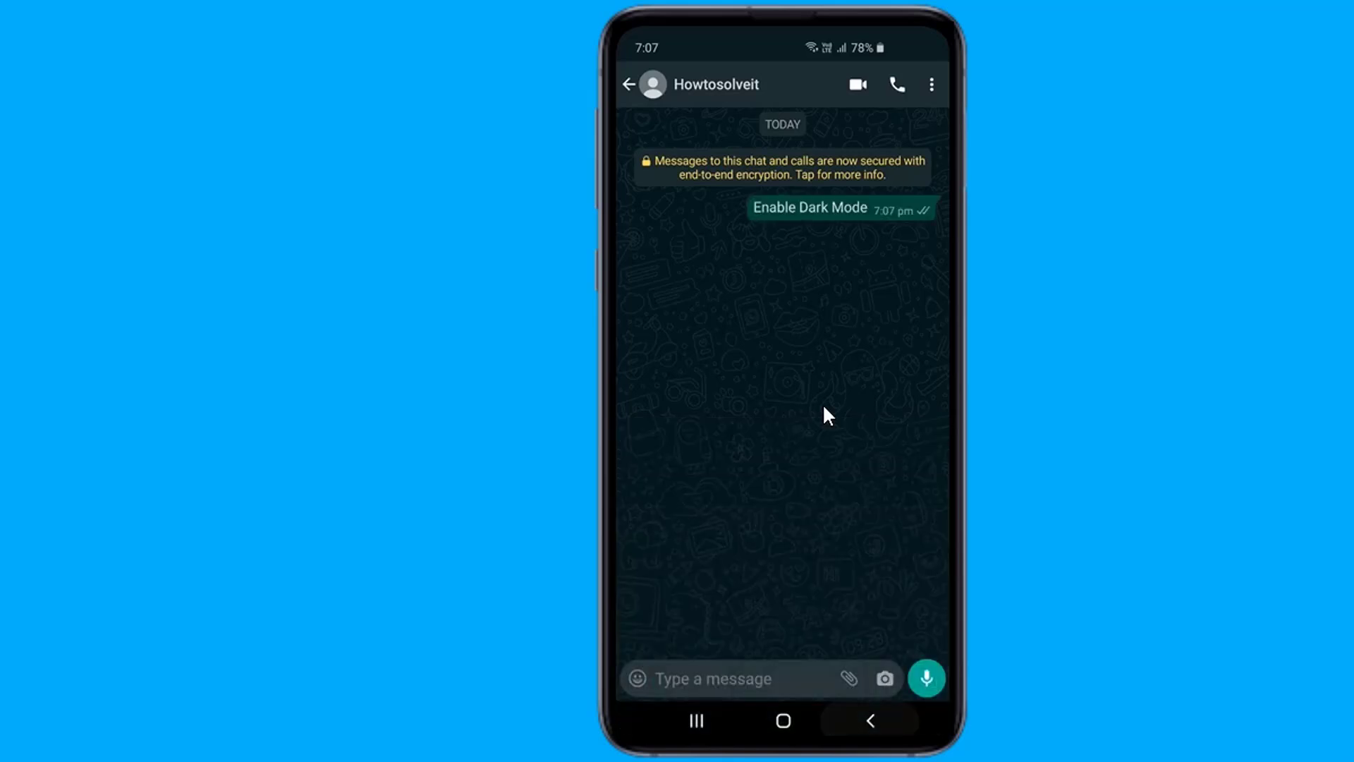
mouse_move(770, 389)
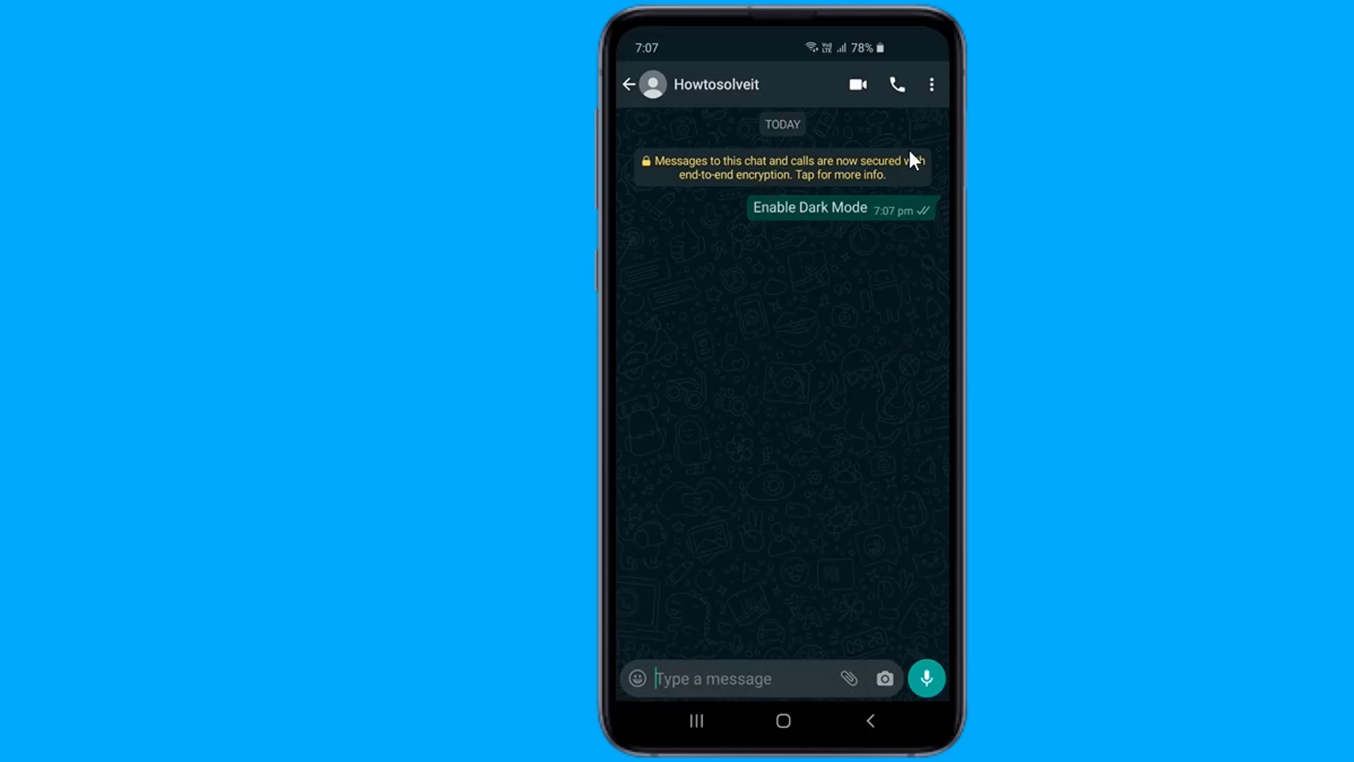
- Bring up the chat's three-dot options menu
click(931, 85)
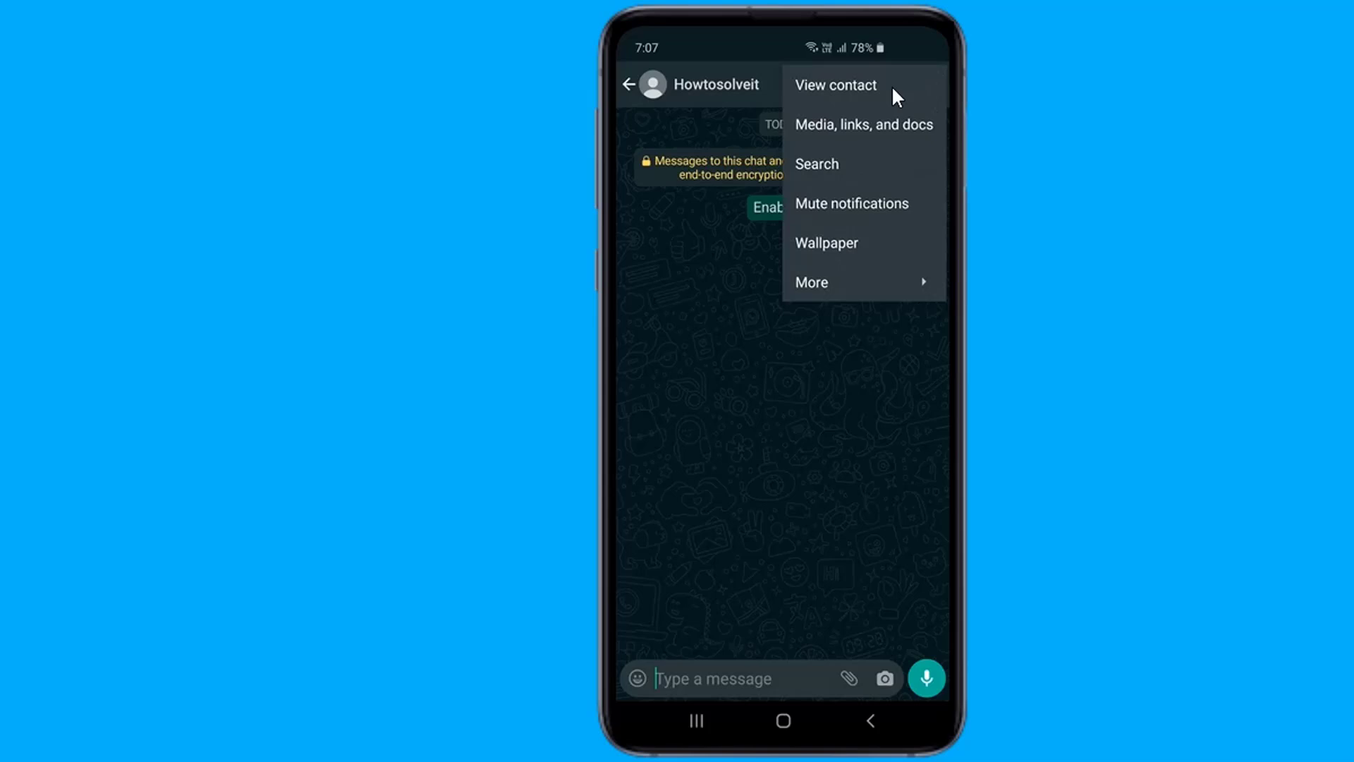
mouse_move(851, 215)
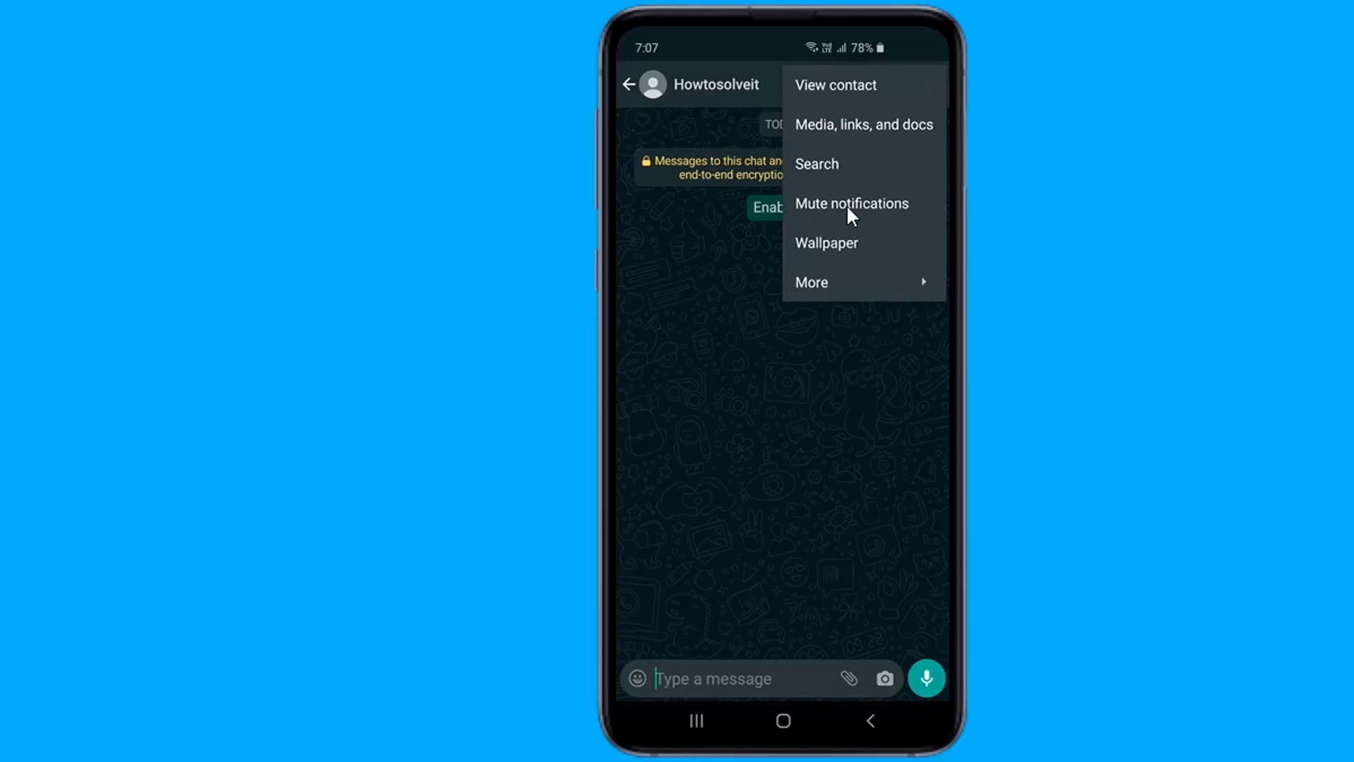
mouse_move(821, 194)
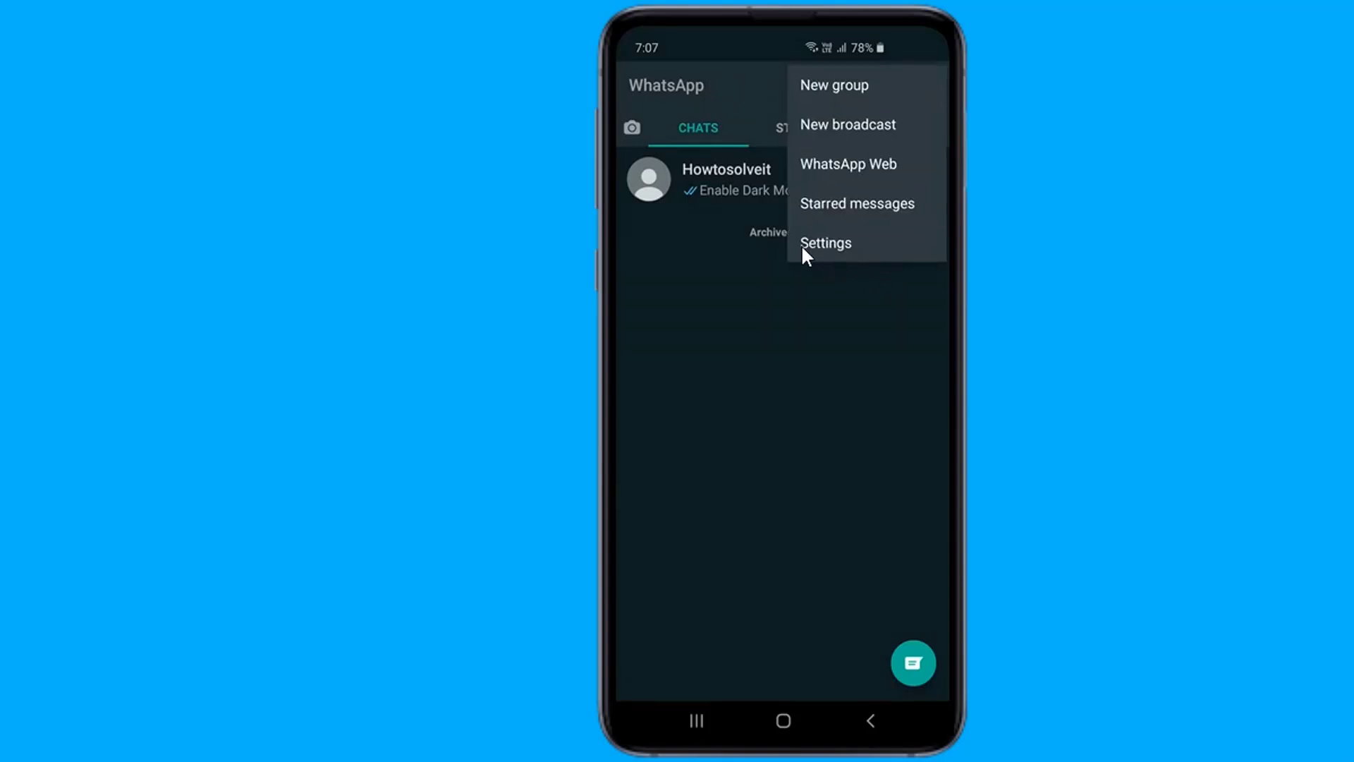
- Go to Settings > Chats, where Theme is listed under Display
click(825, 242)
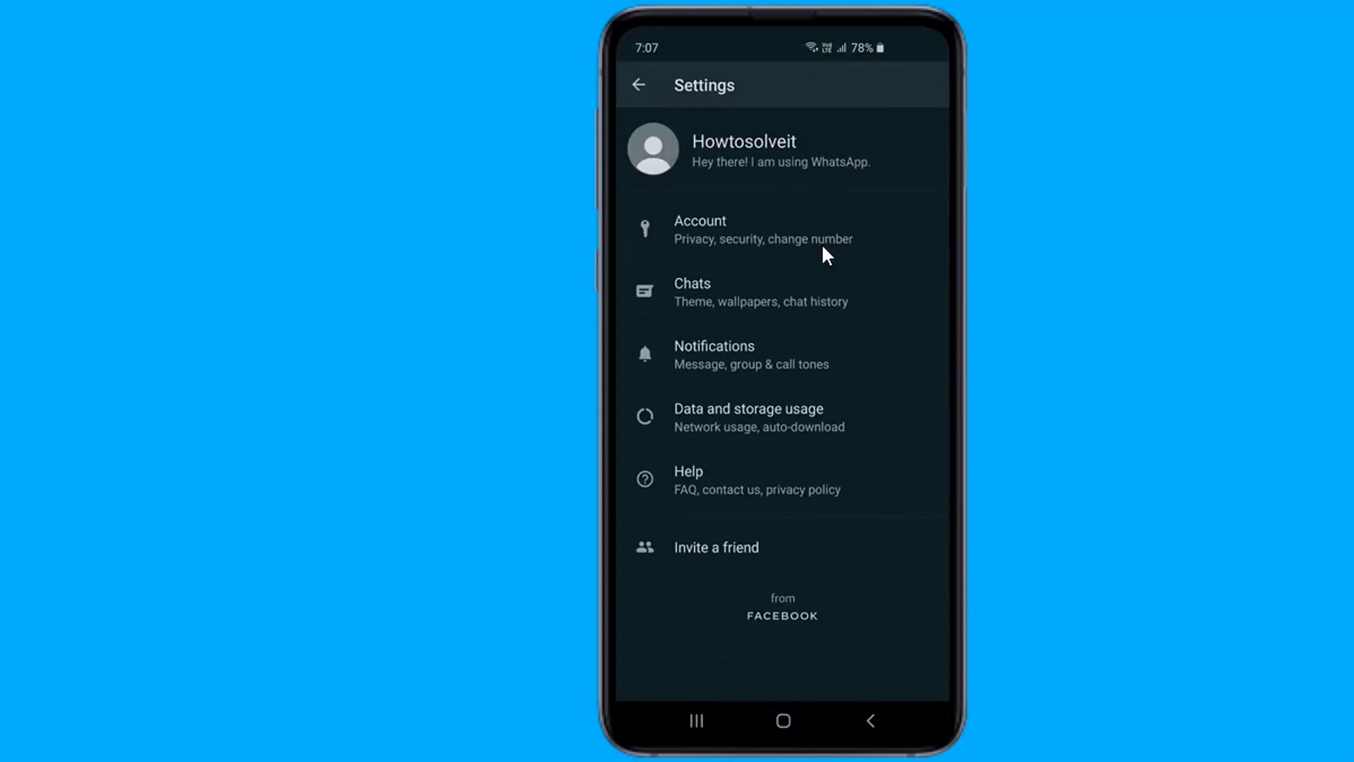
mouse_move(717, 414)
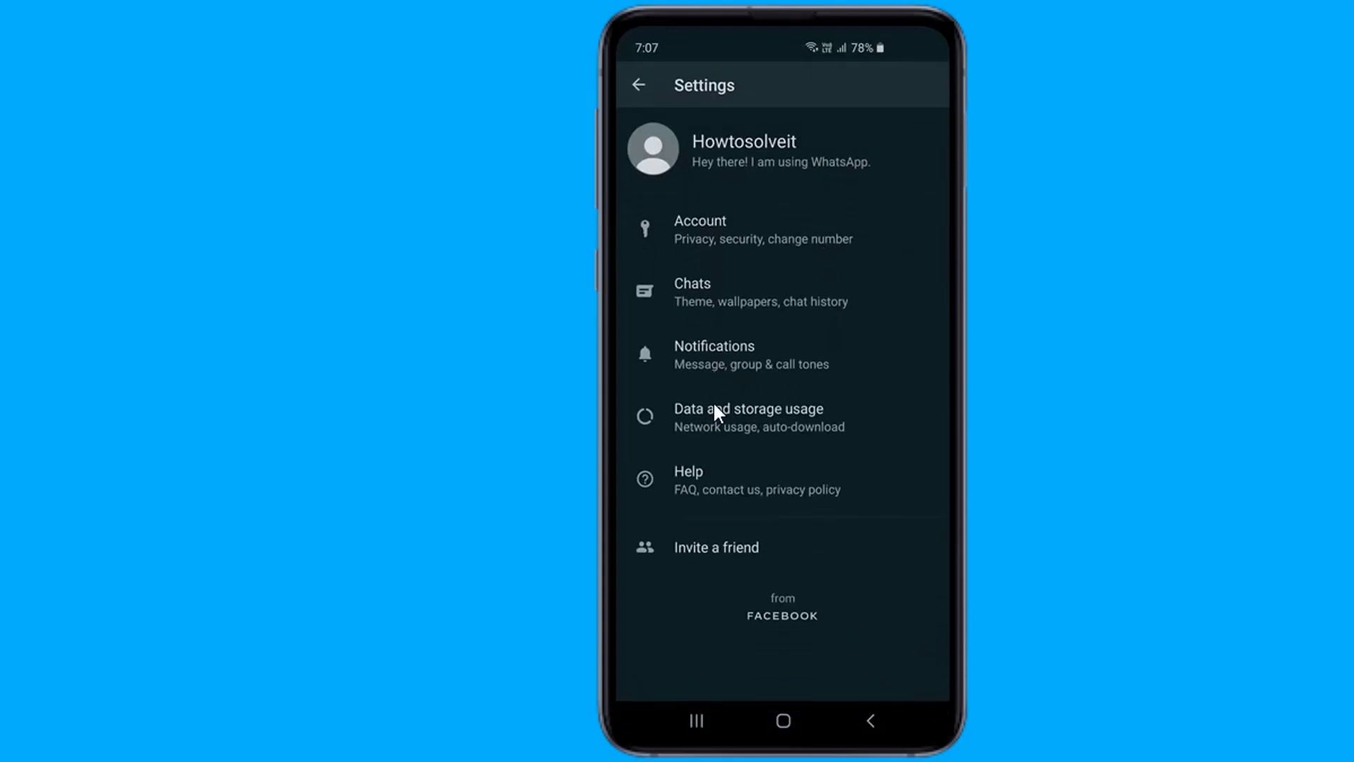
click(691, 291)
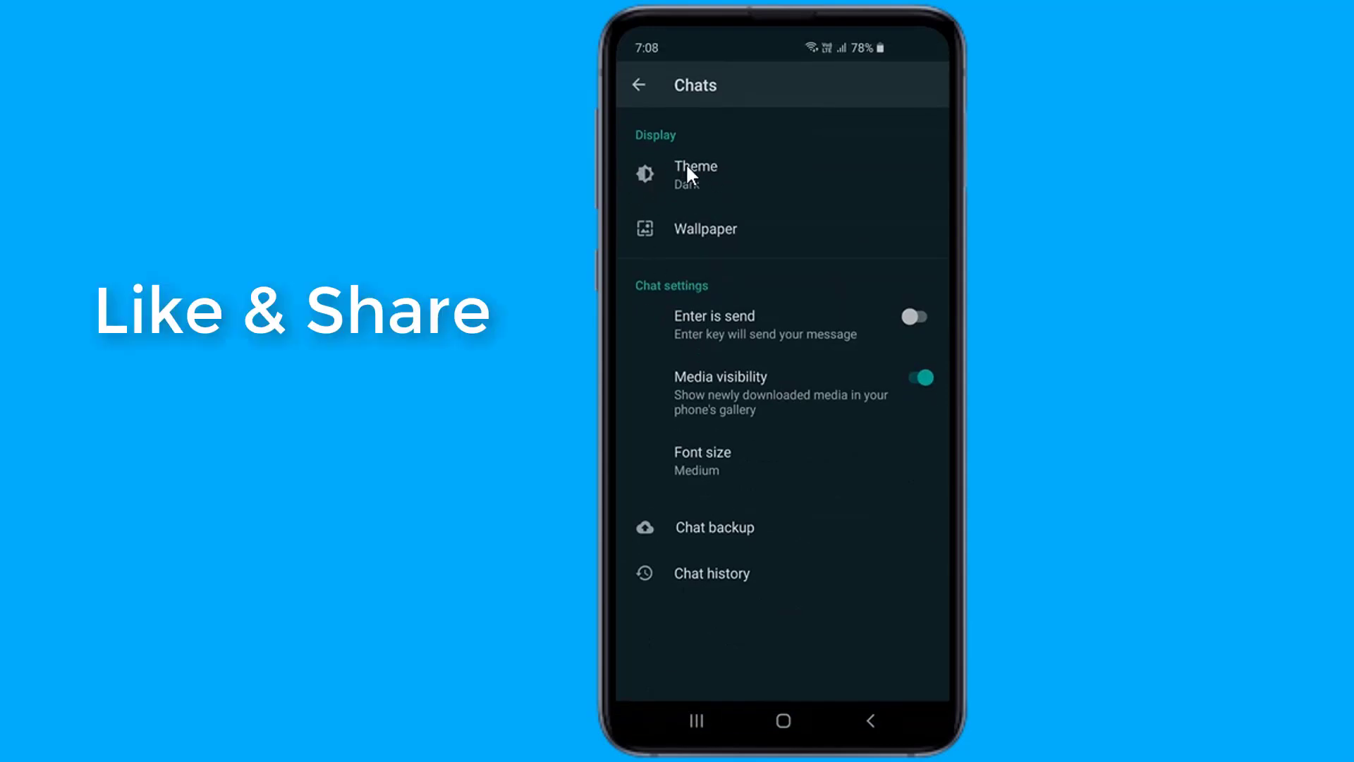
click(694, 172)
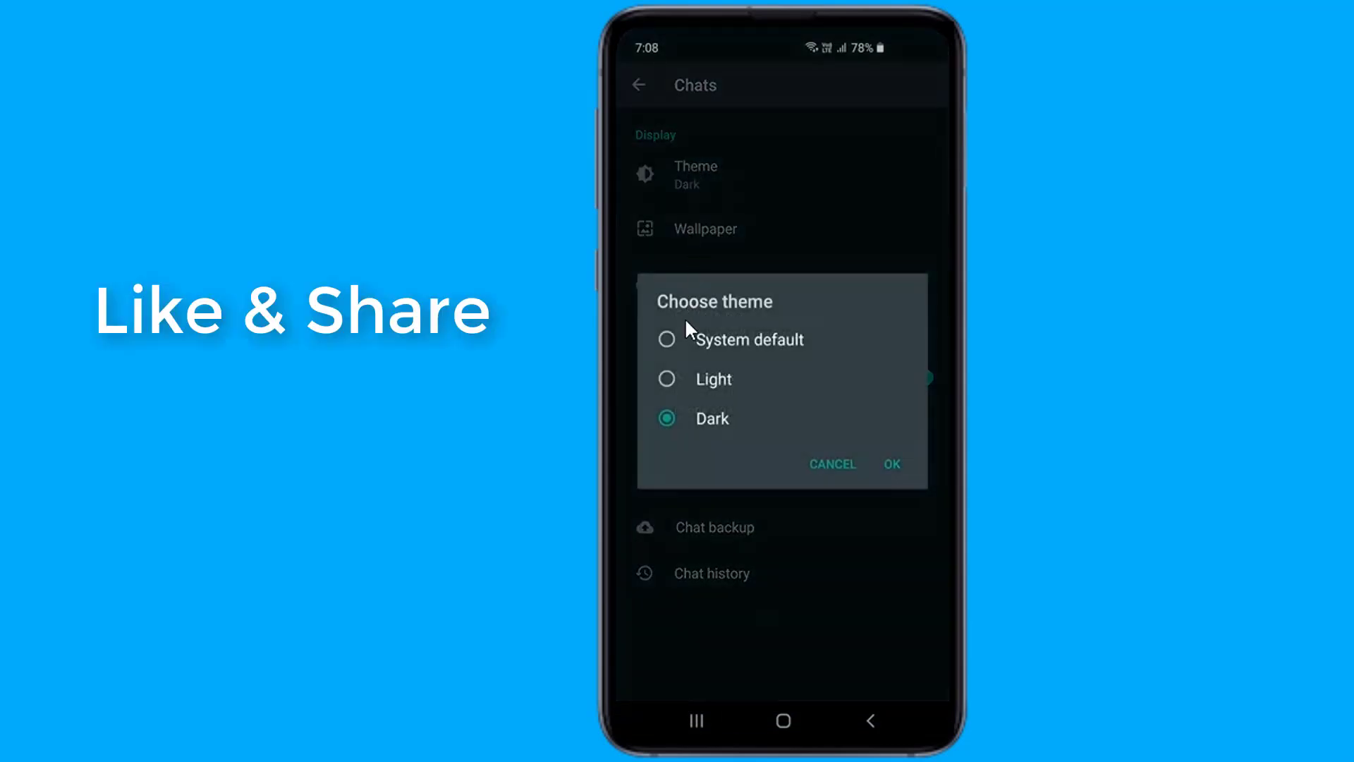
click(667, 379)
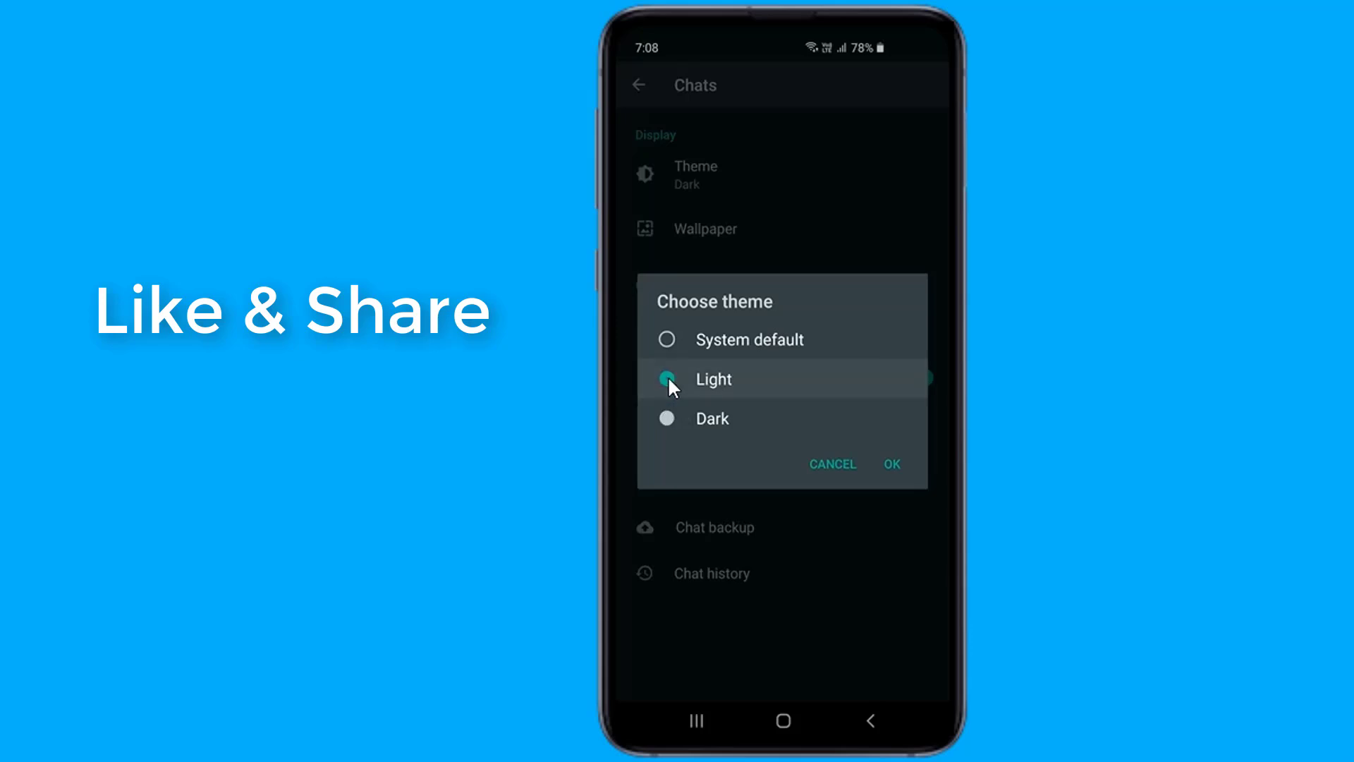
click(890, 464)
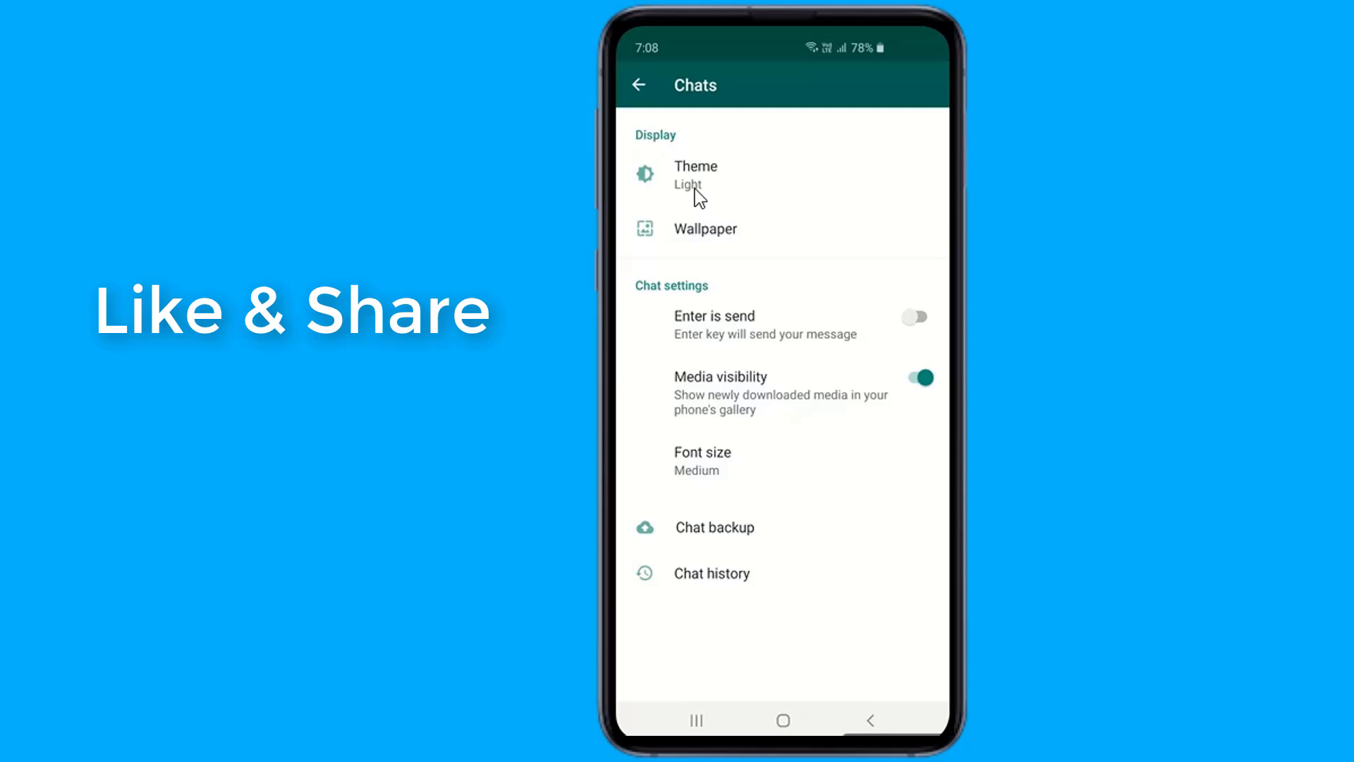
click(696, 173)
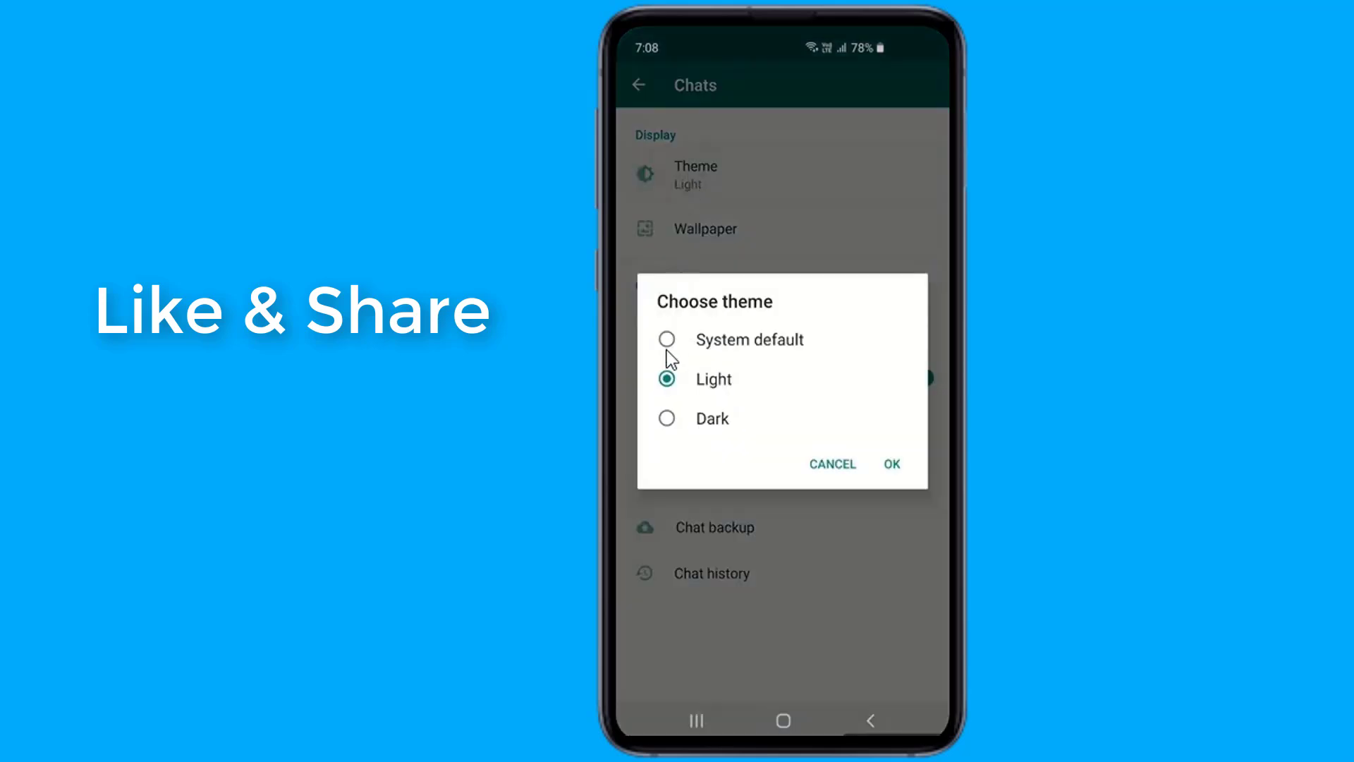
click(666, 418)
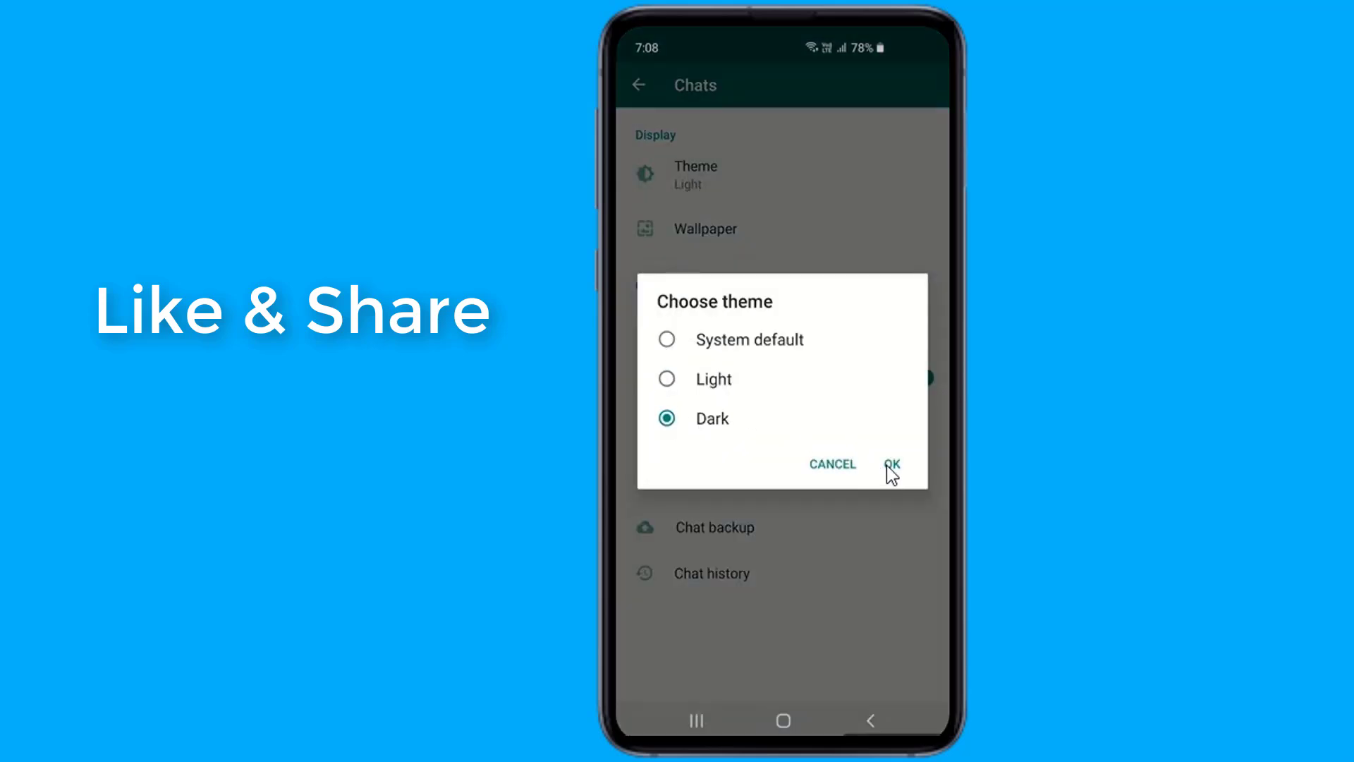
click(892, 464)
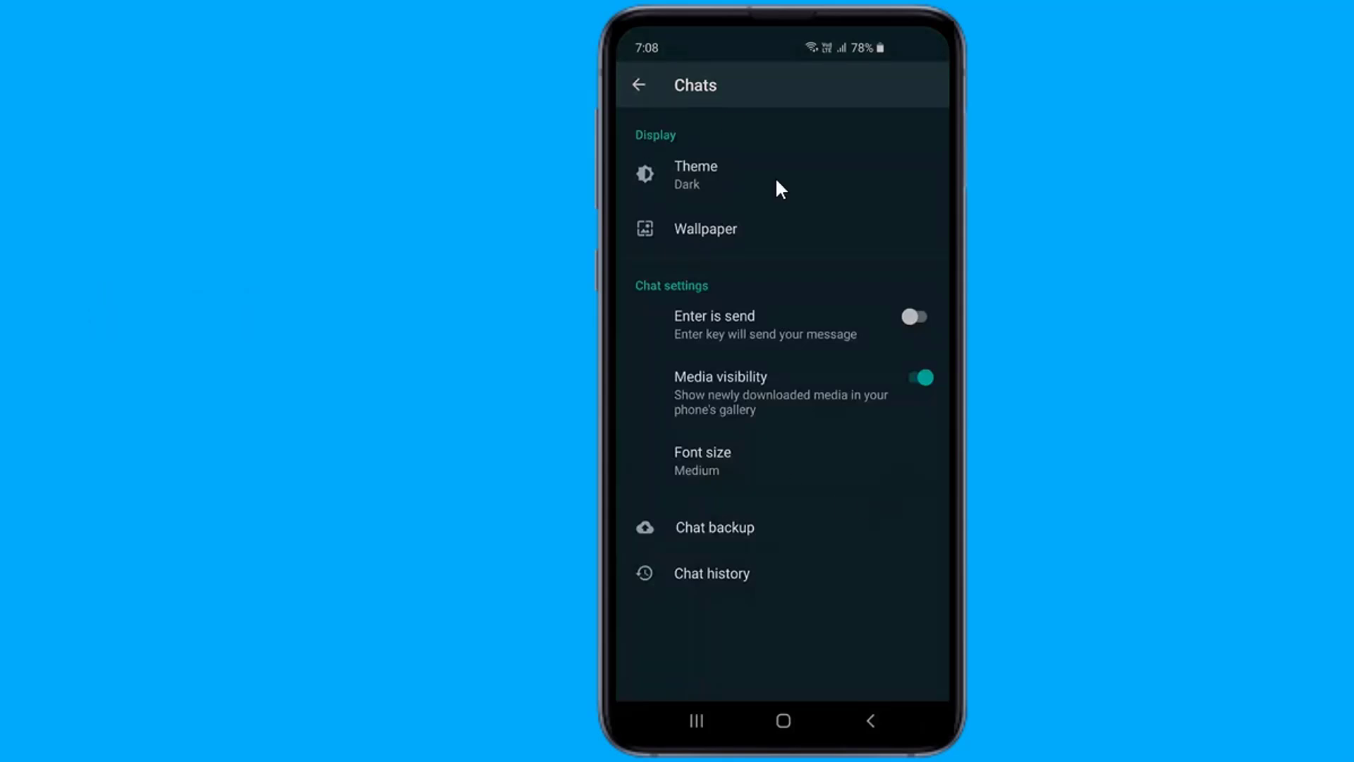
mouse_move(786, 714)
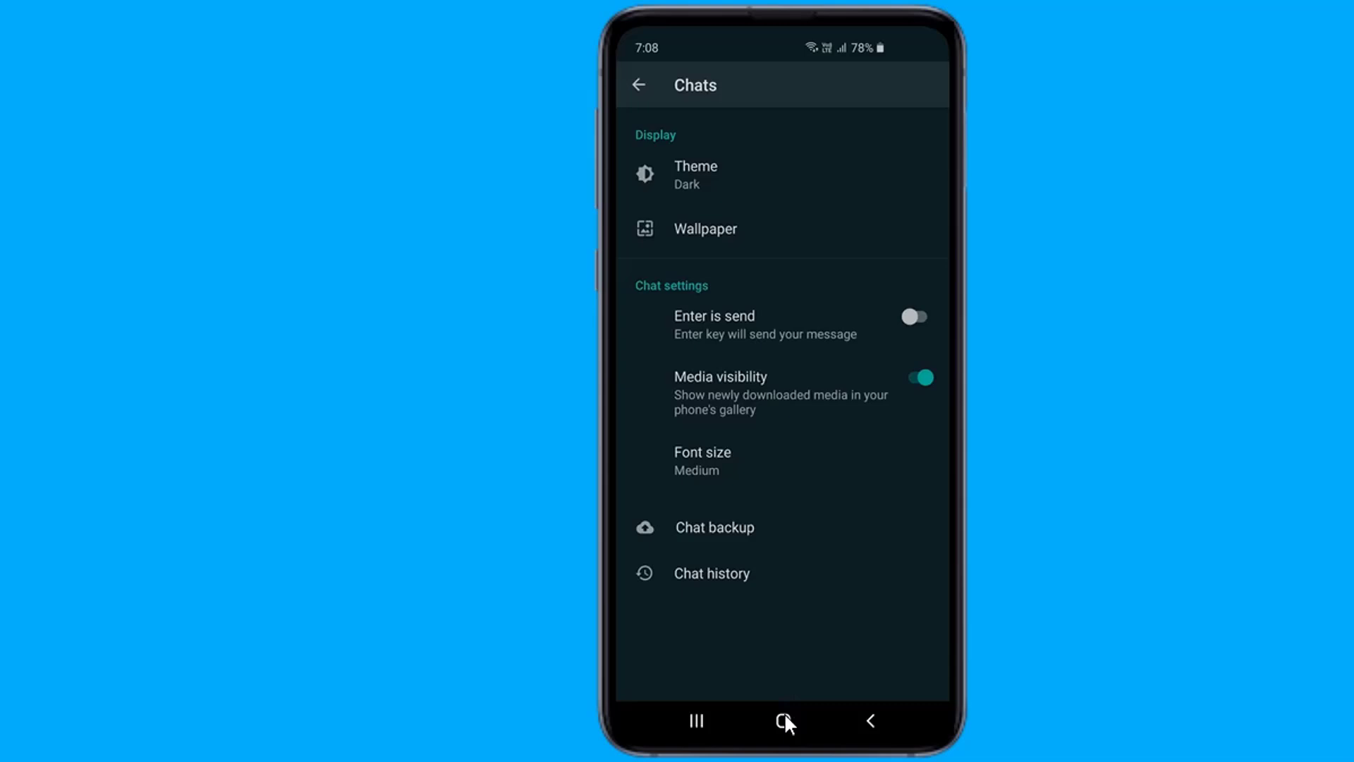
click(782, 721)
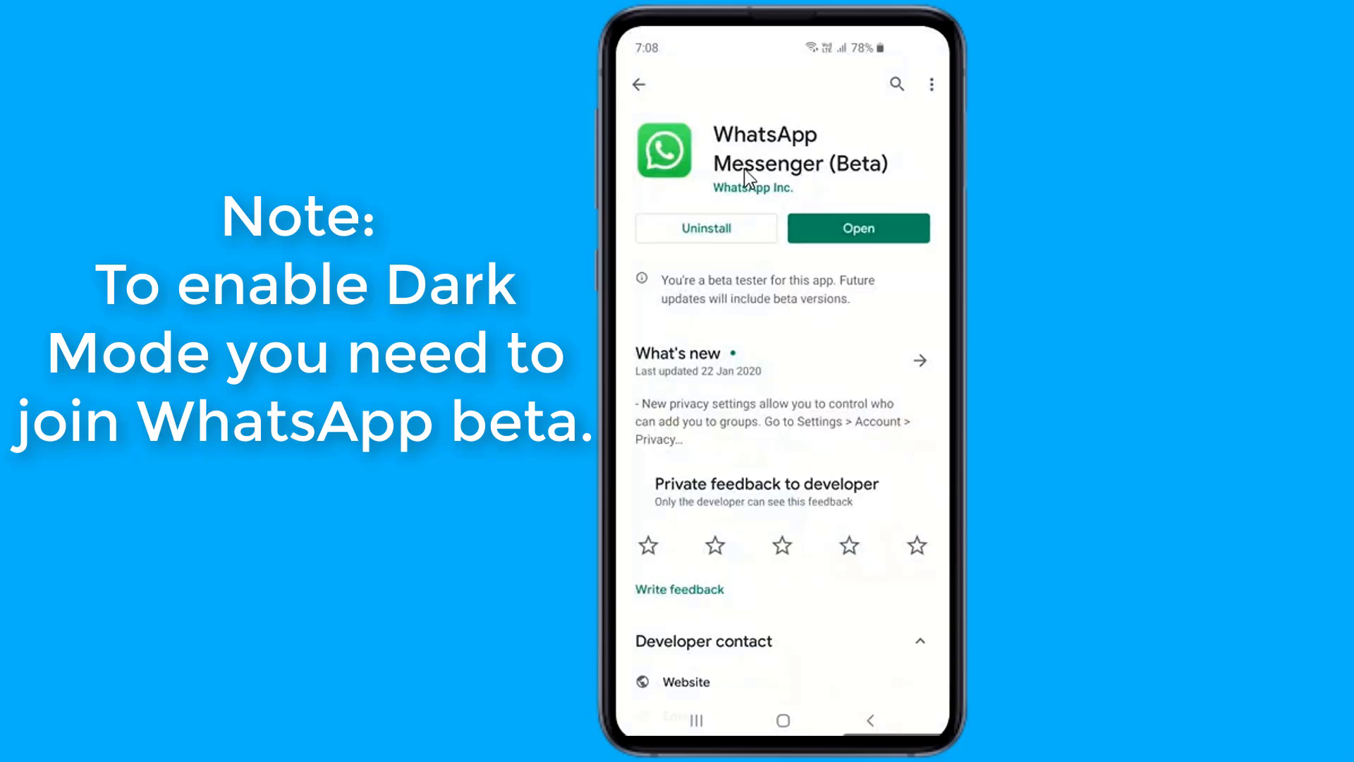
mouse_move(880, 171)
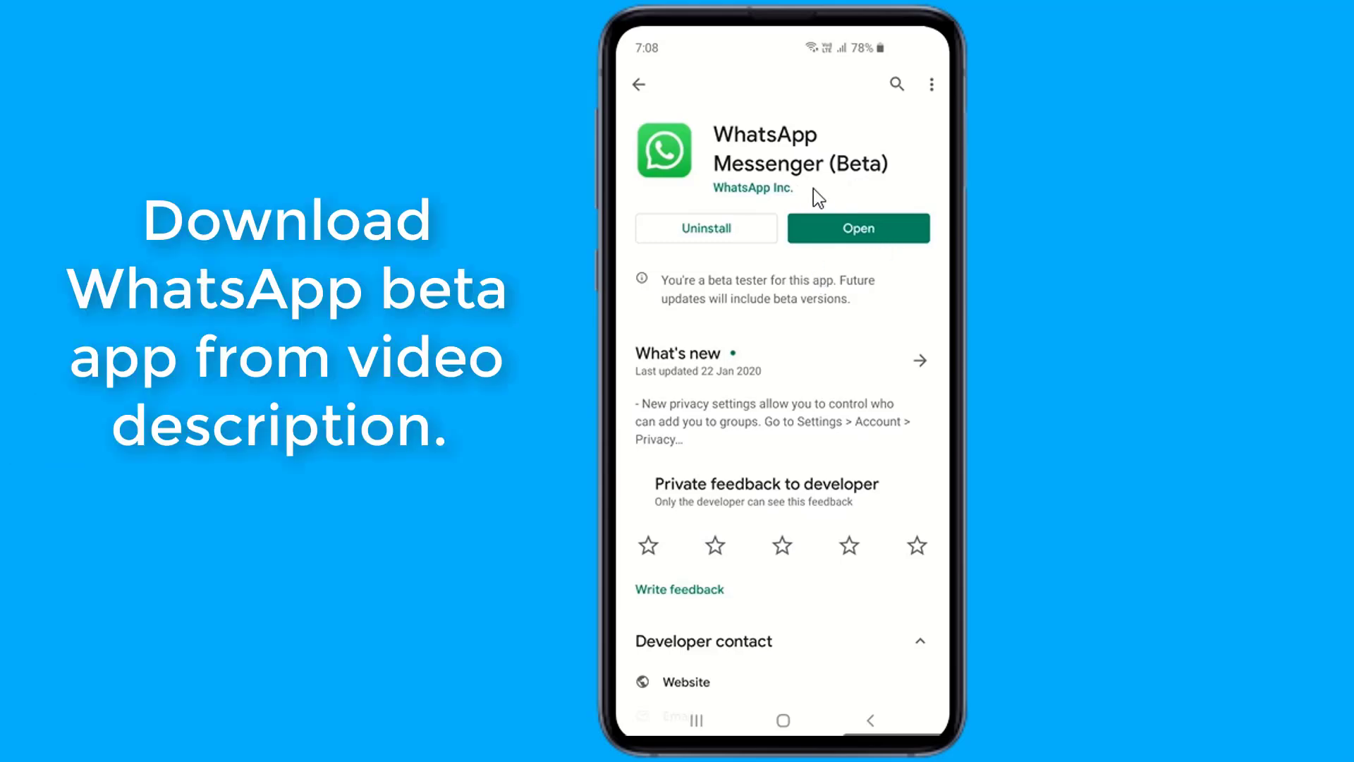
mouse_move(836, 322)
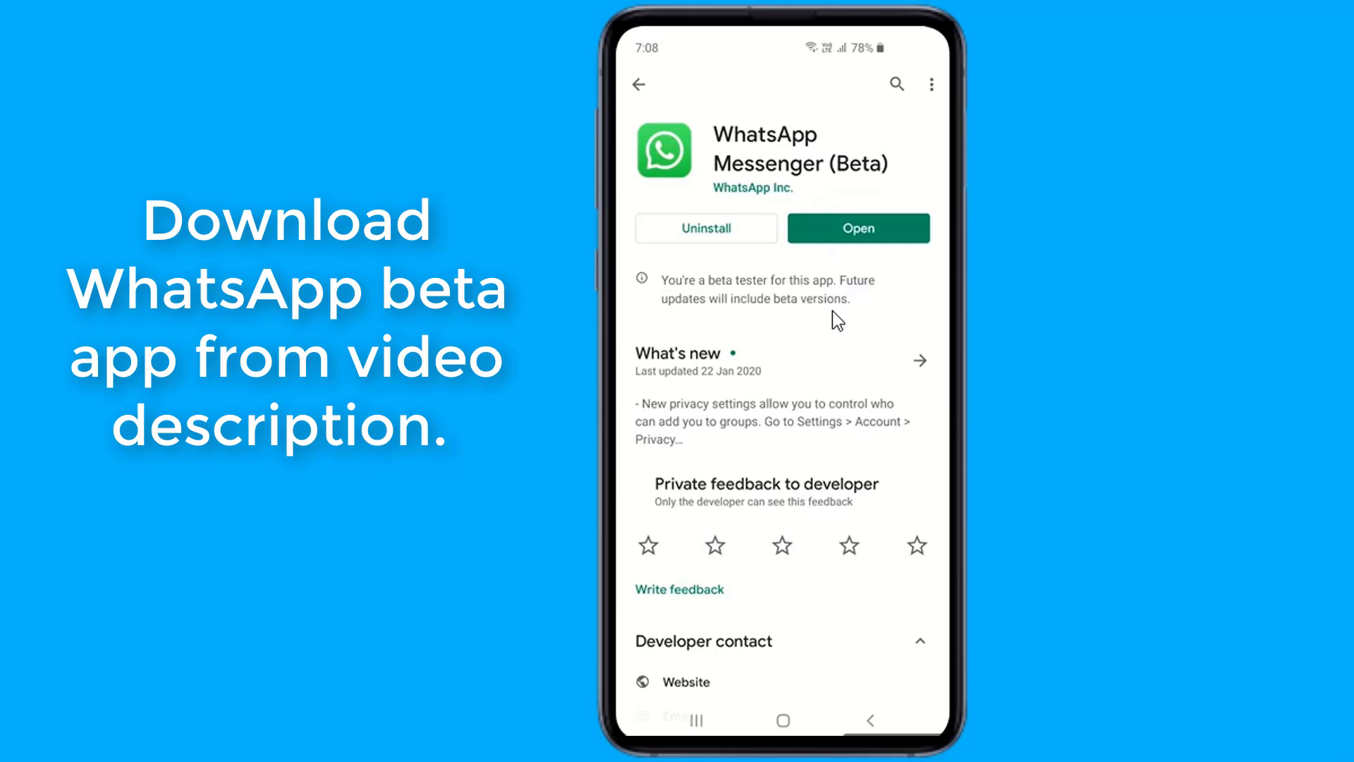
mouse_move(802, 682)
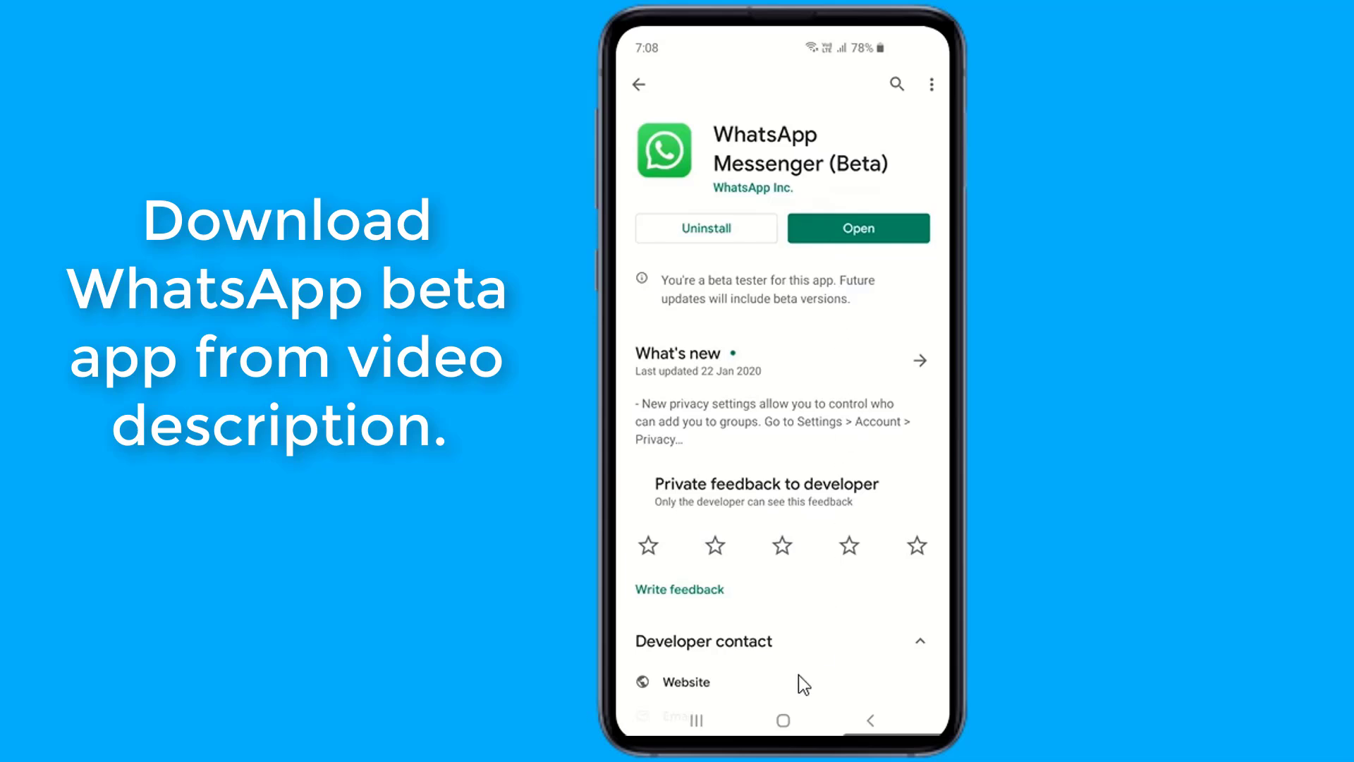
- Return to the home screen from the WhatsApp Messenger (Beta) Play Store listing
click(782, 720)
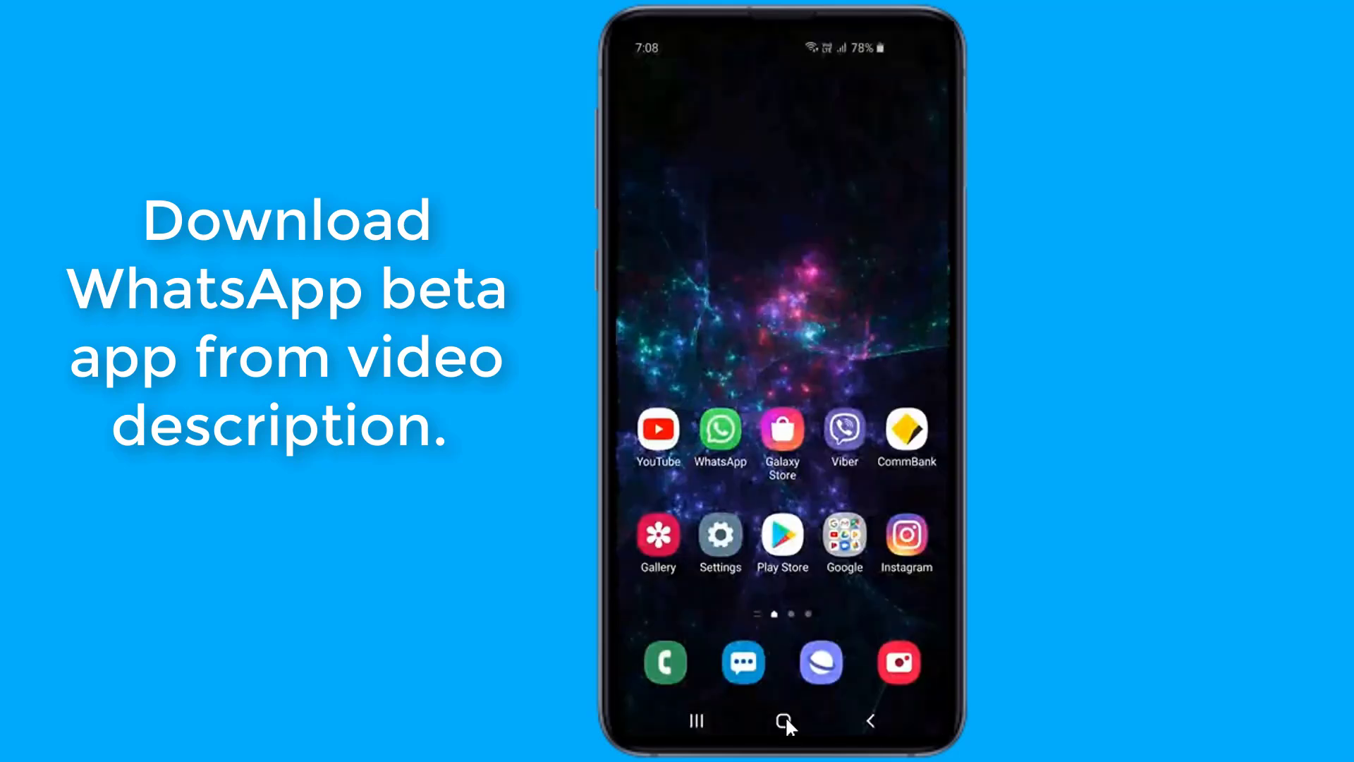